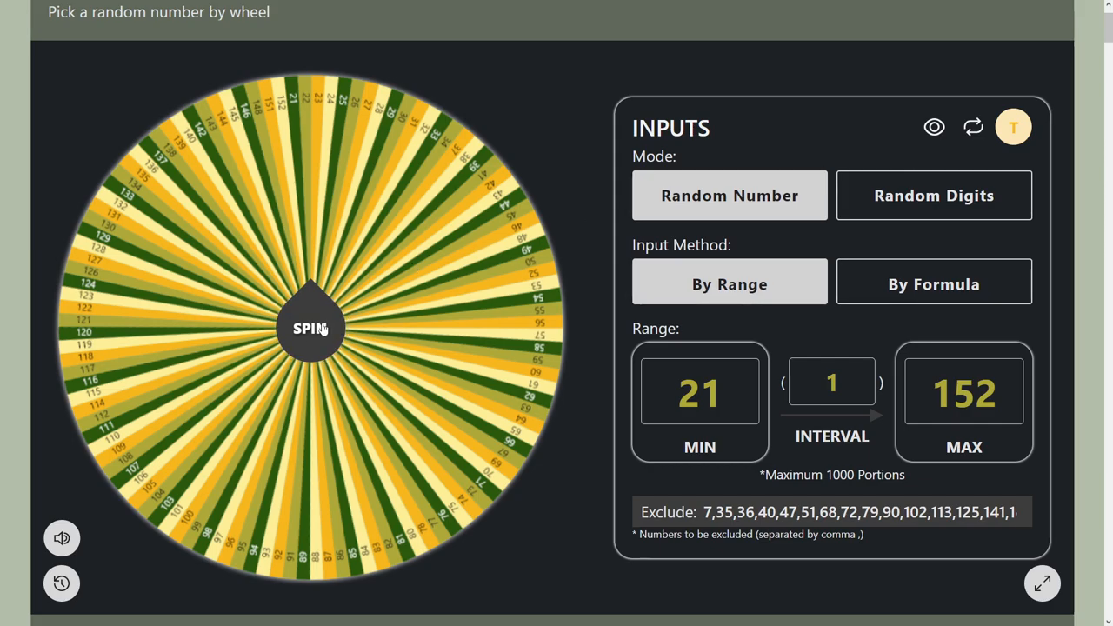
# - Spin the 21–152 number wheel until the popup announces 80 as the selected number
pyautogui.click(311, 328)
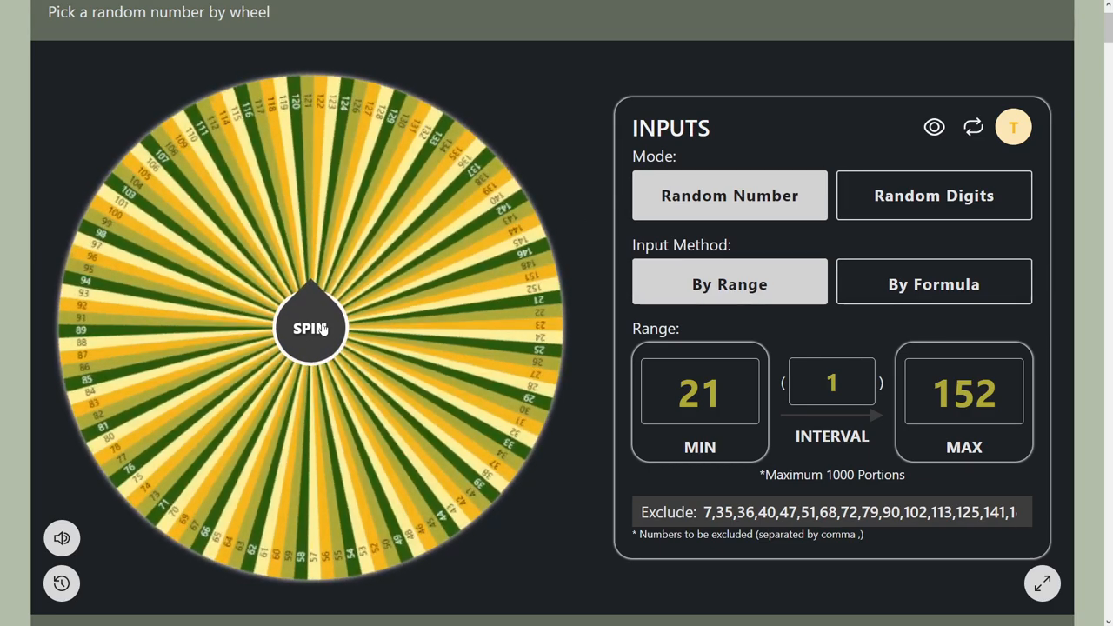
pyautogui.click(310, 329)
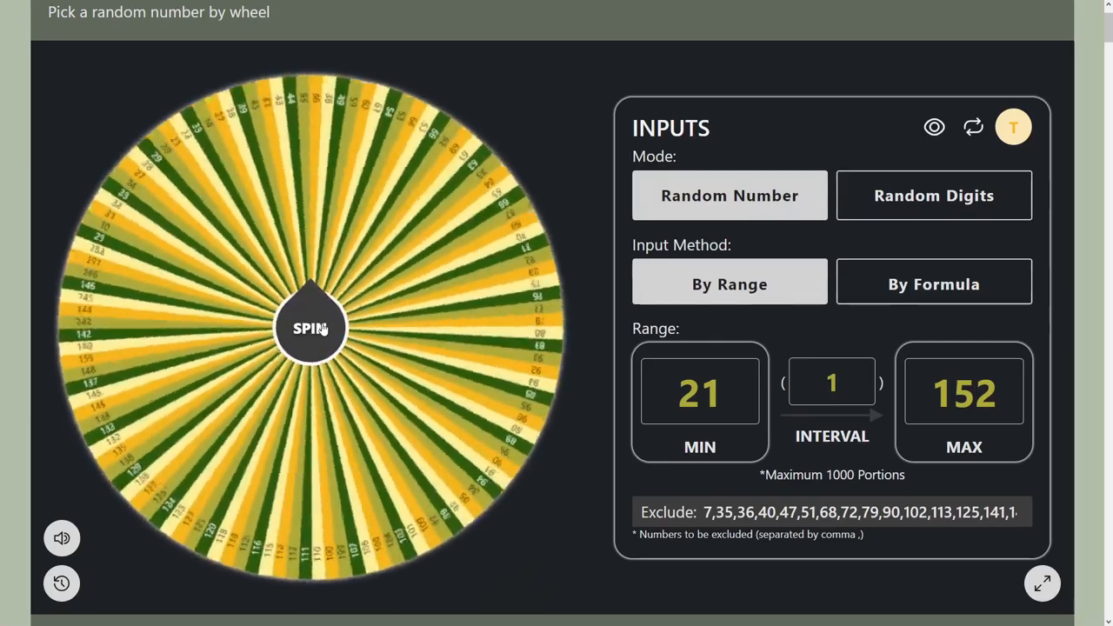
pyautogui.click(311, 328)
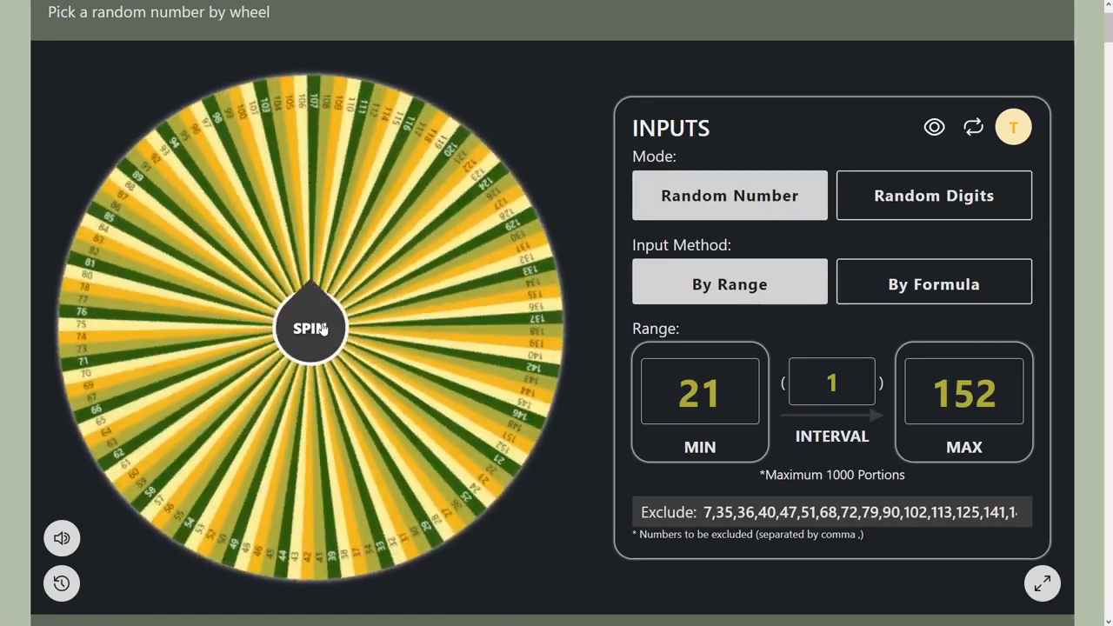
pyautogui.click(310, 329)
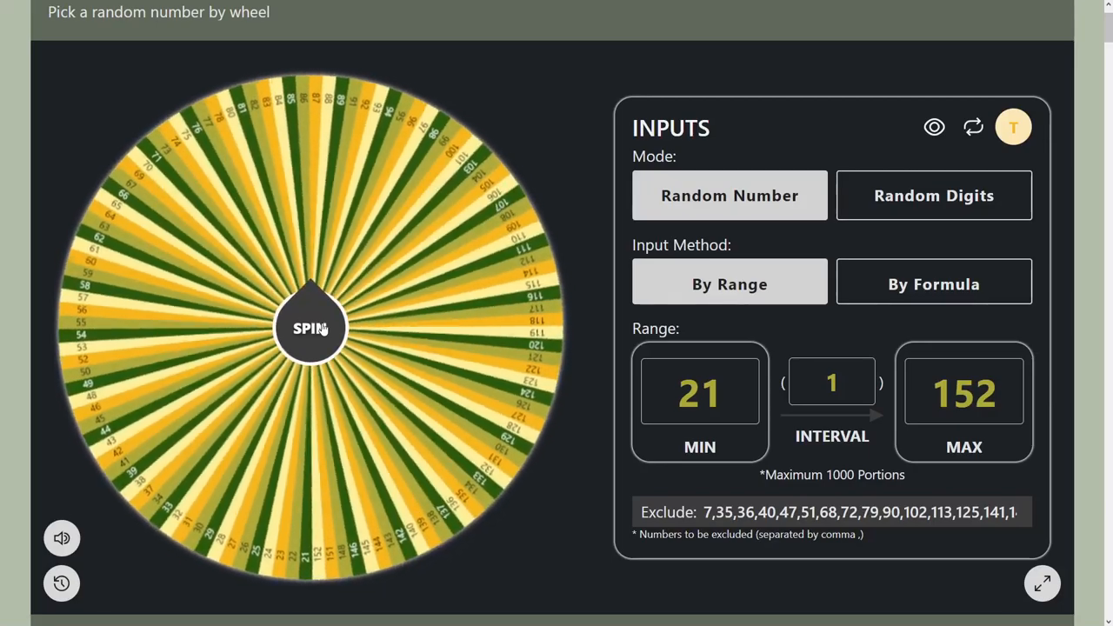
pyautogui.click(310, 328)
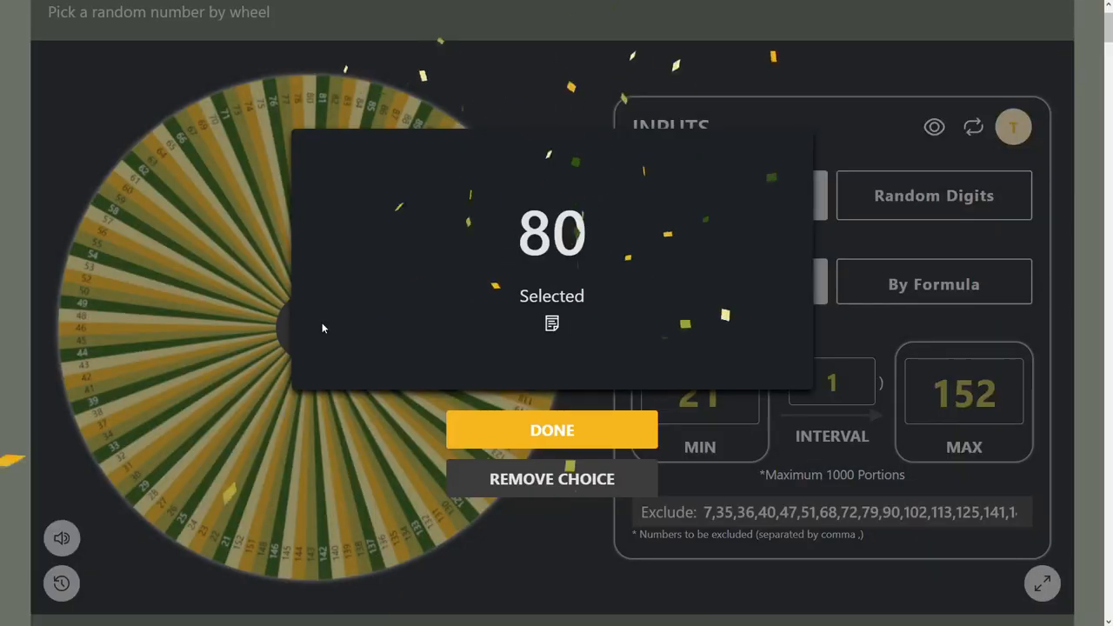